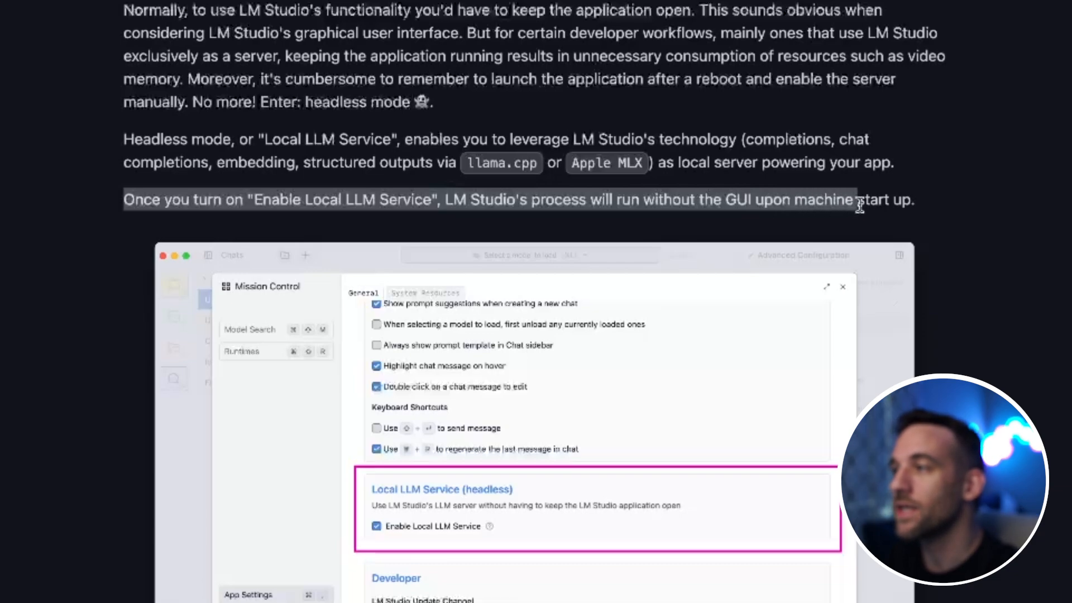
pyautogui.moveTo(940, 198)
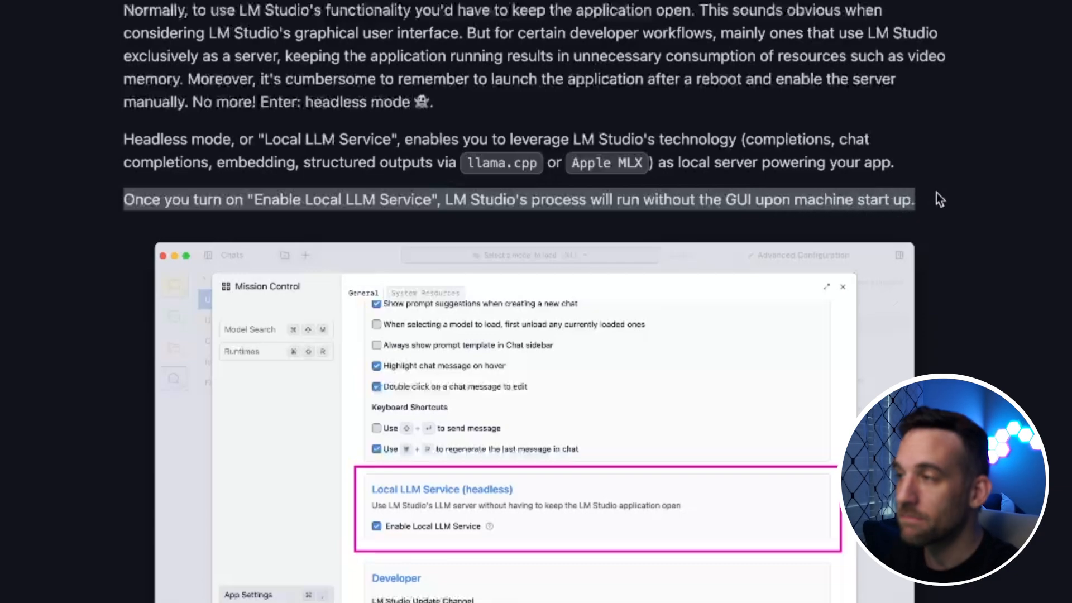
pyautogui.moveTo(923, 209)
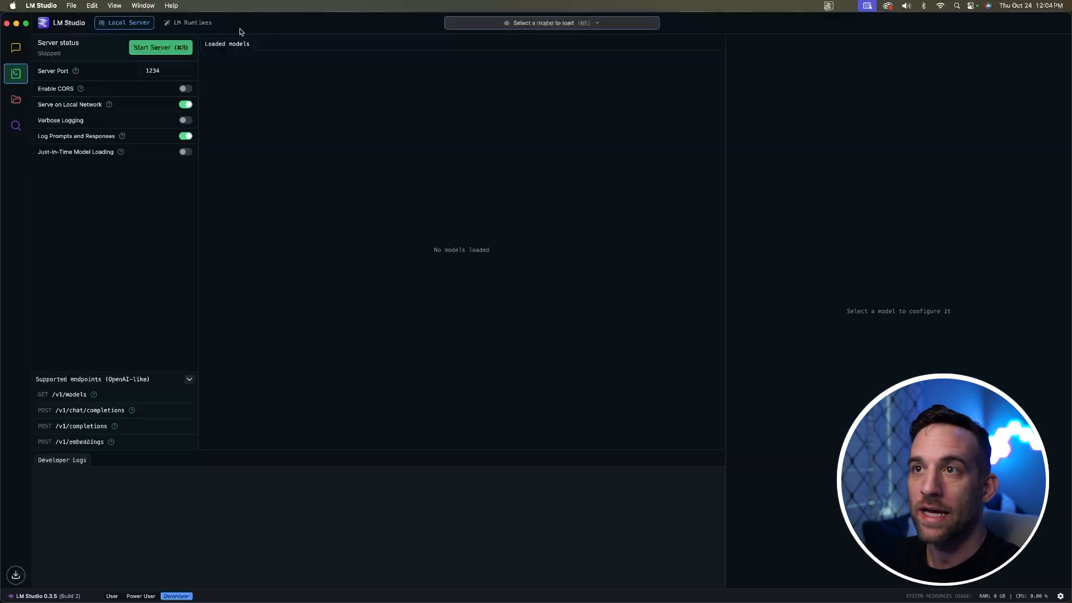
pyautogui.moveTo(191, 22)
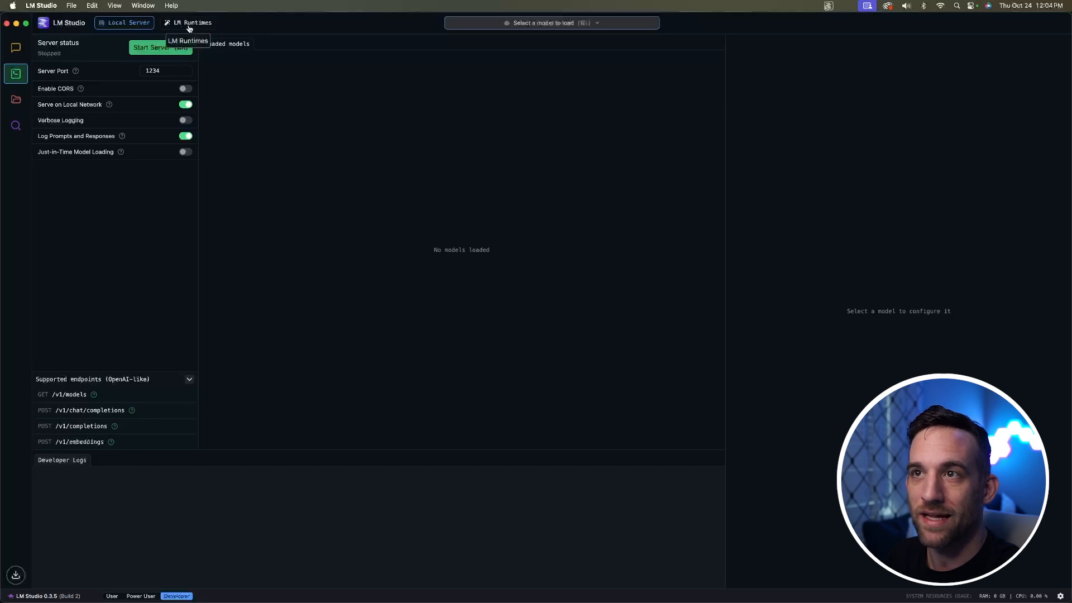
# Confirm Enable Local LLM Service (headless) is checked in App Settings and show the tray's server options
pyautogui.click(191, 22)
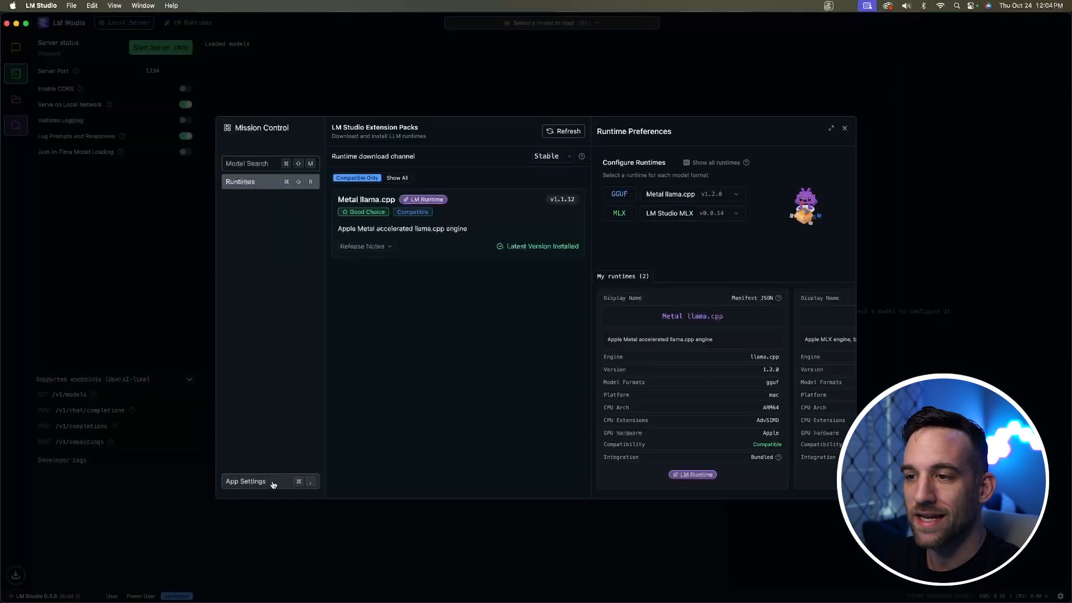
pyautogui.click(245, 480)
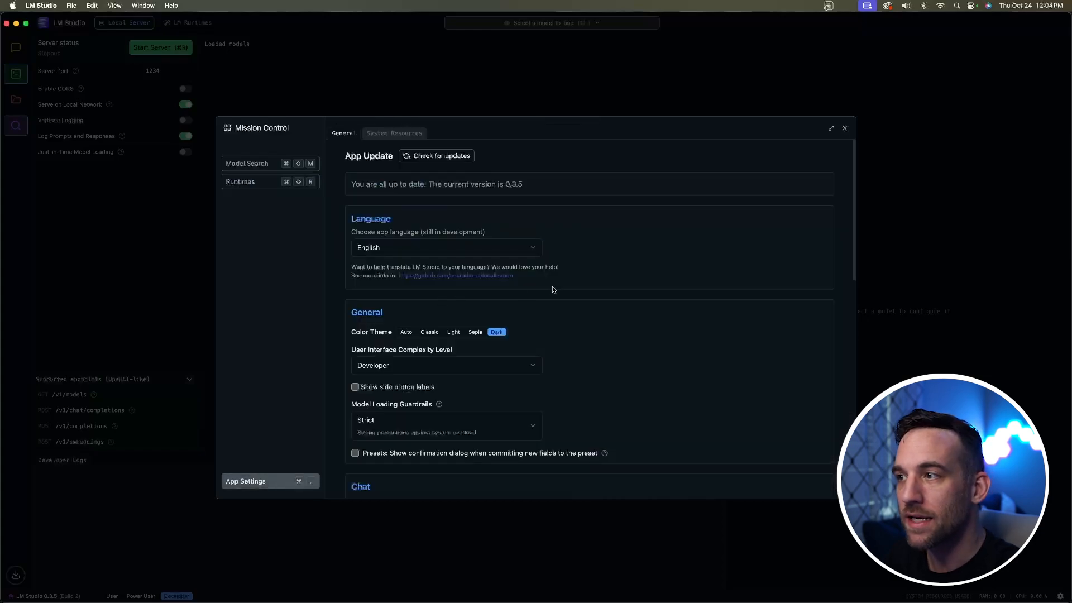
pyautogui.scroll(-3)
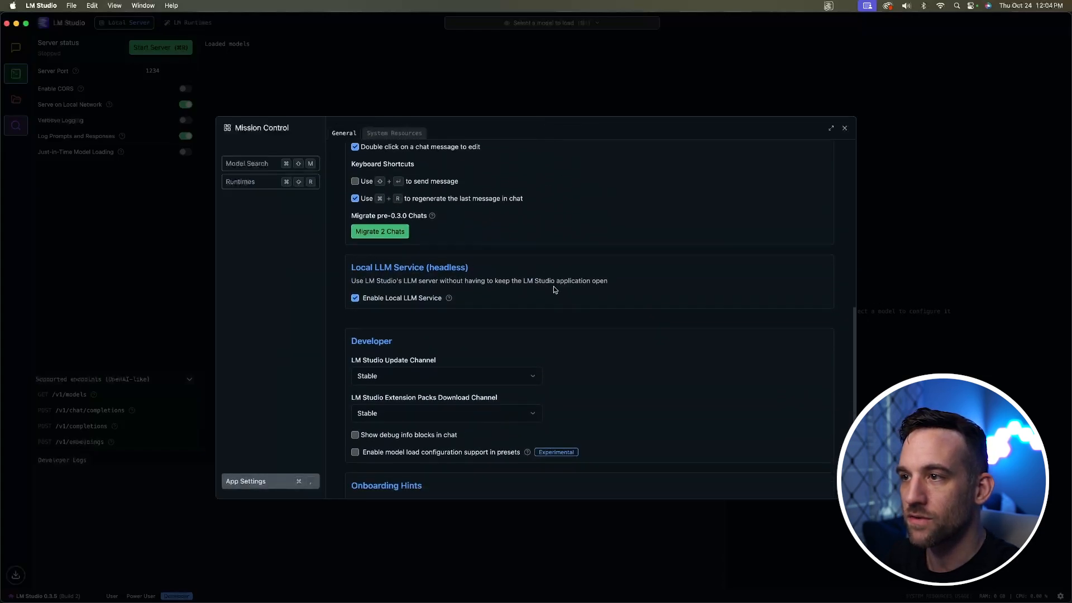
pyautogui.doubleClick(409, 267)
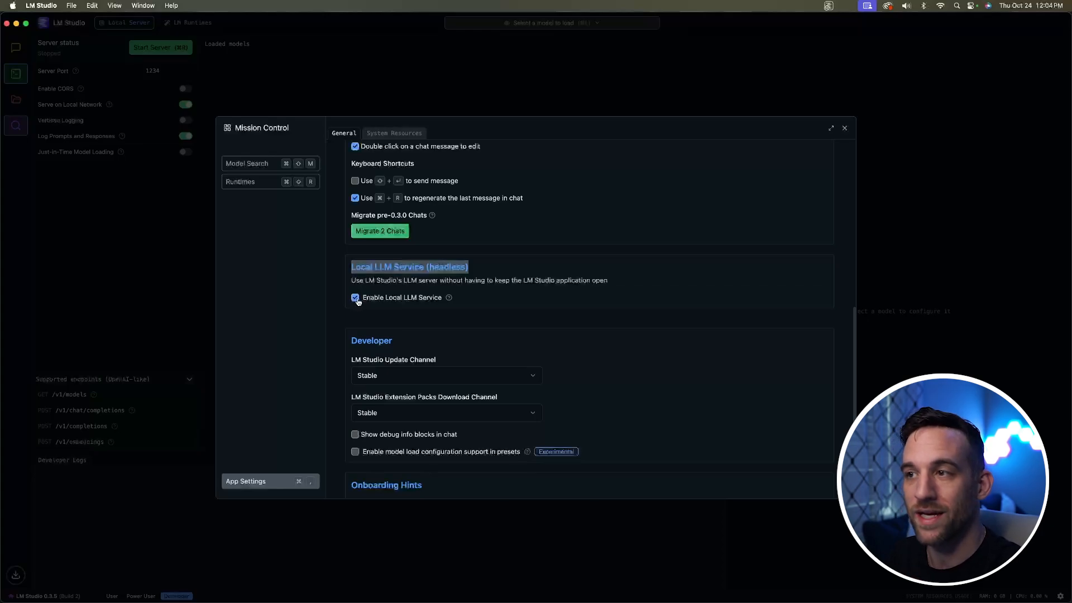
pyautogui.click(845, 128)
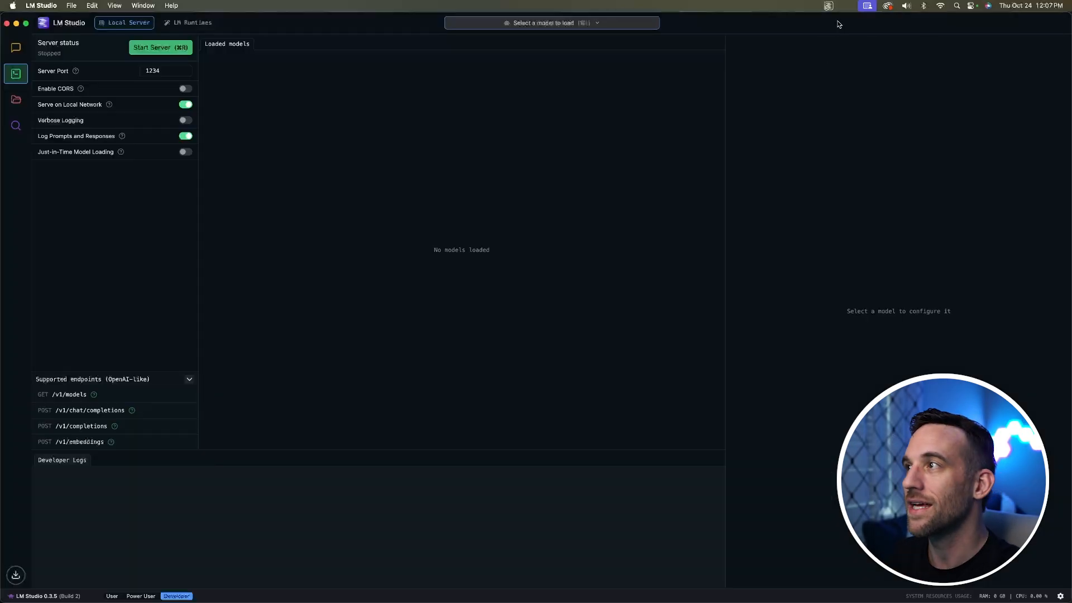
pyautogui.click(827, 6)
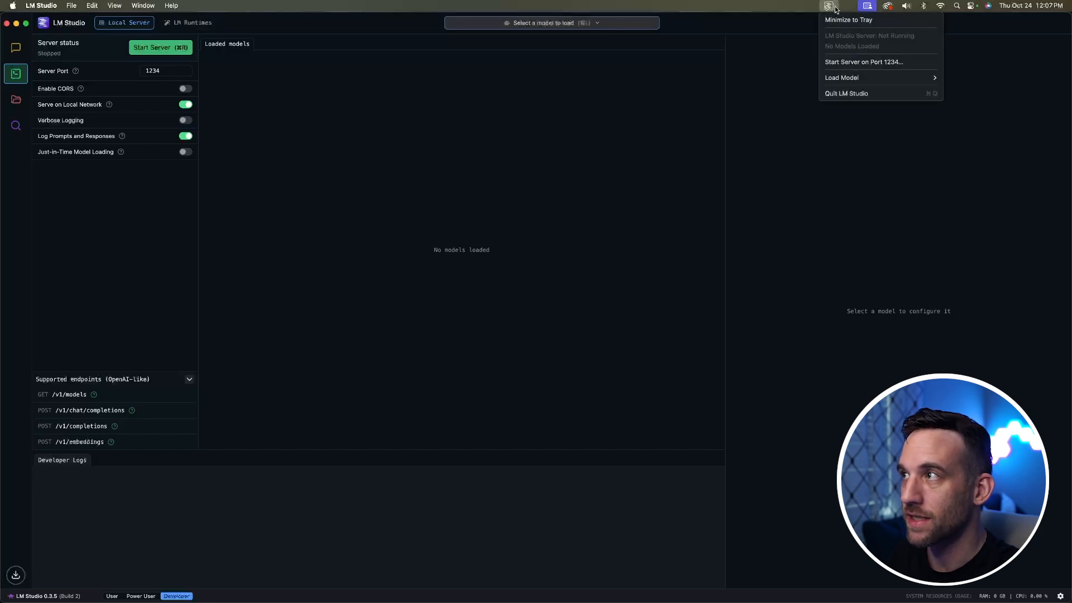
pyautogui.moveTo(880, 19)
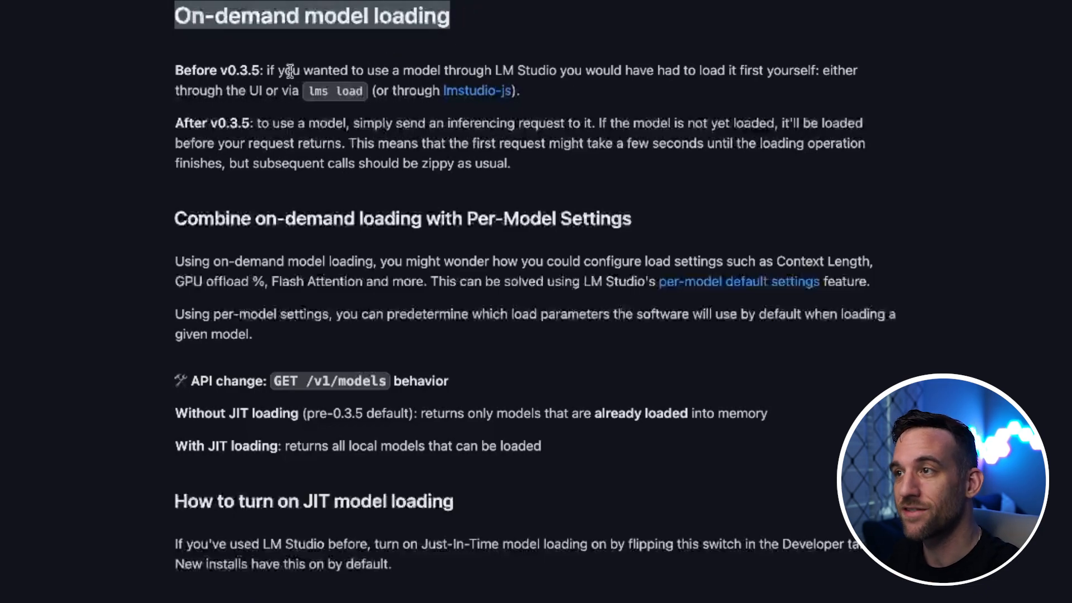
pyautogui.moveTo(581, 71)
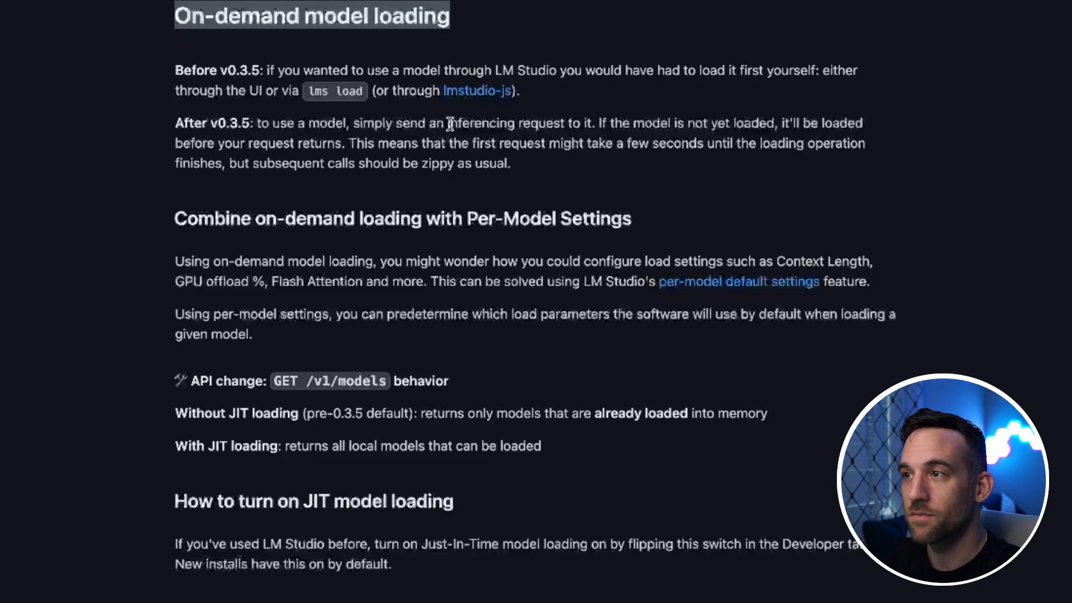
pyautogui.moveTo(628, 132)
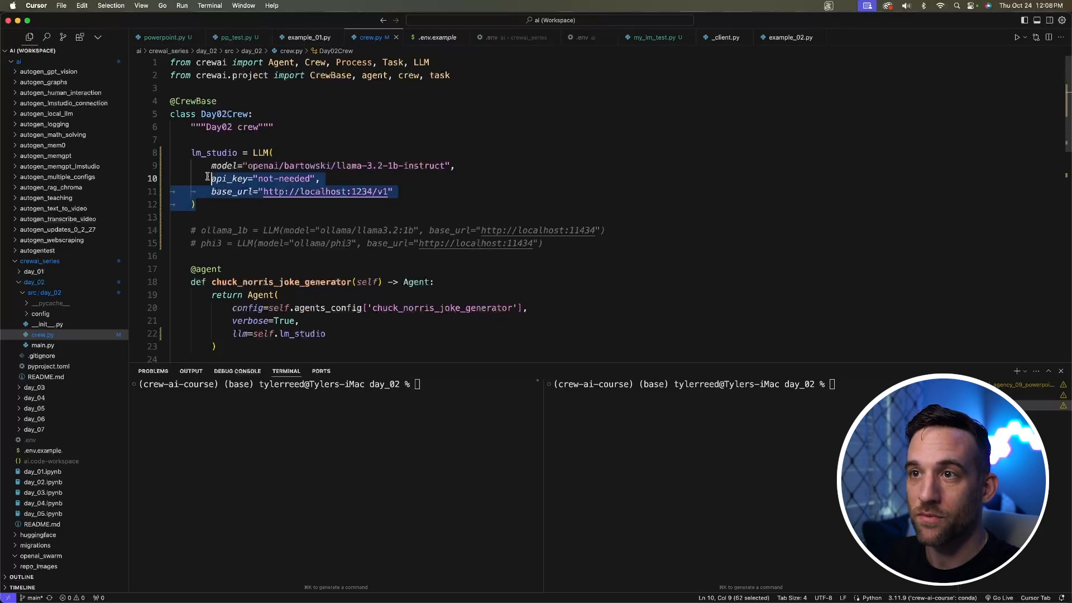
# Start the LM Studio server on port 1234 from the tray to replace the localhost base_url
pyautogui.click(195, 203)
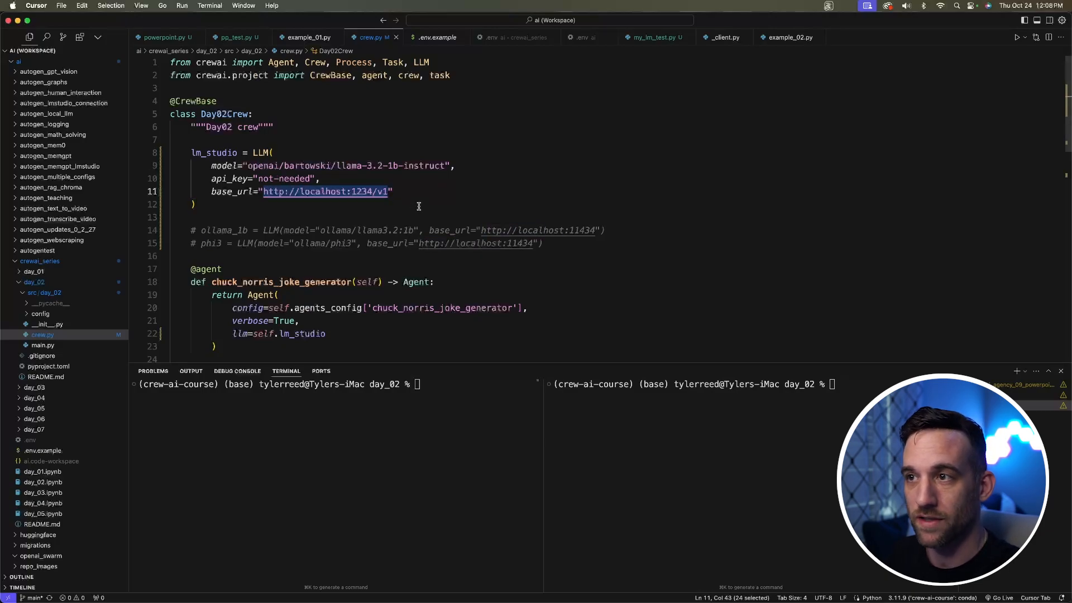
pyautogui.click(593, 8)
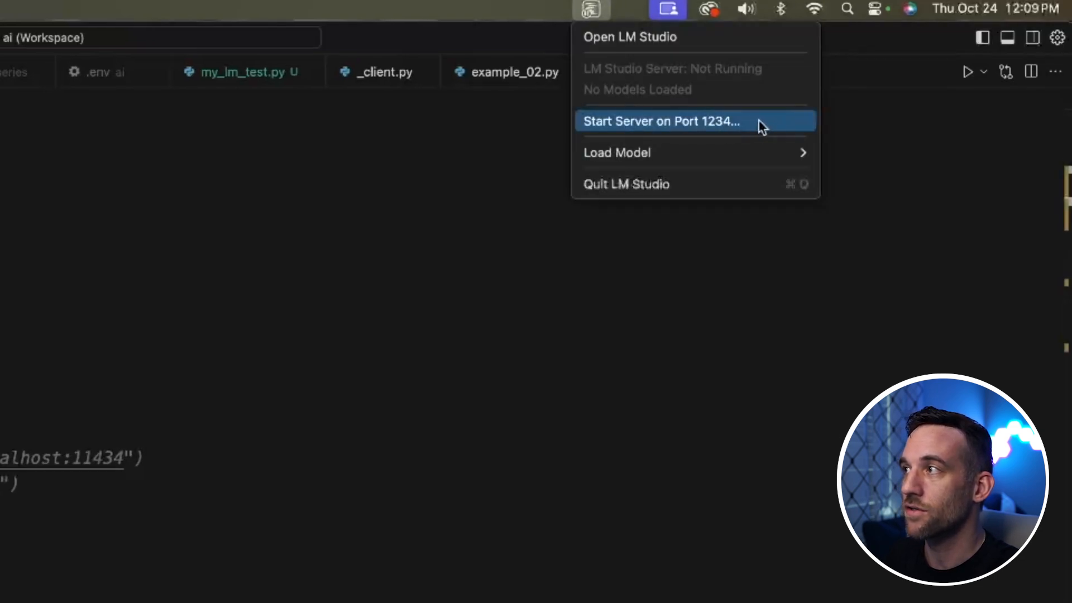
pyautogui.click(660, 120)
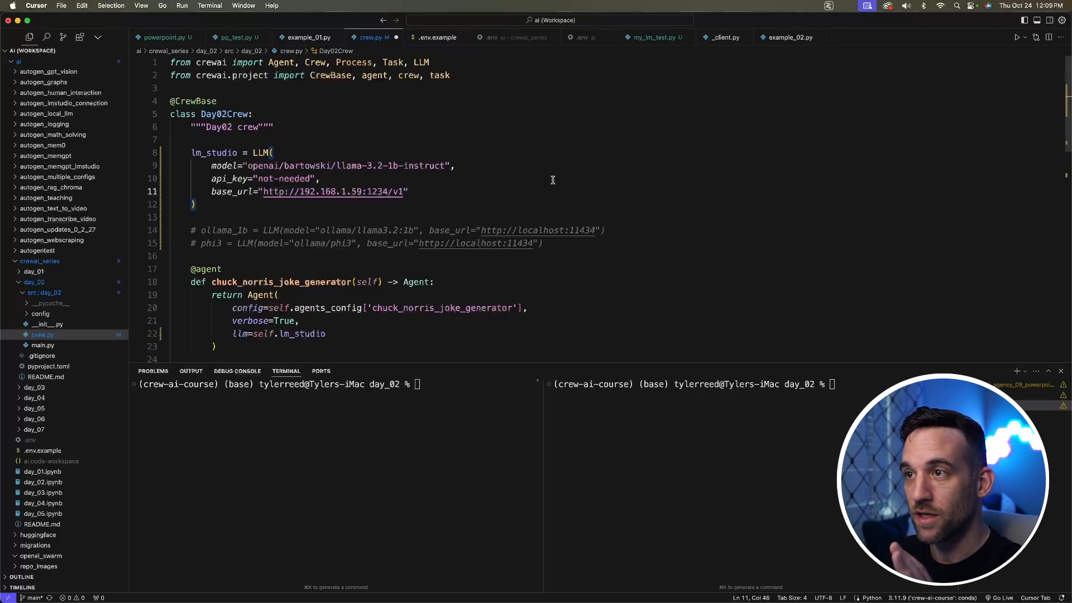
pyautogui.moveTo(575, 179)
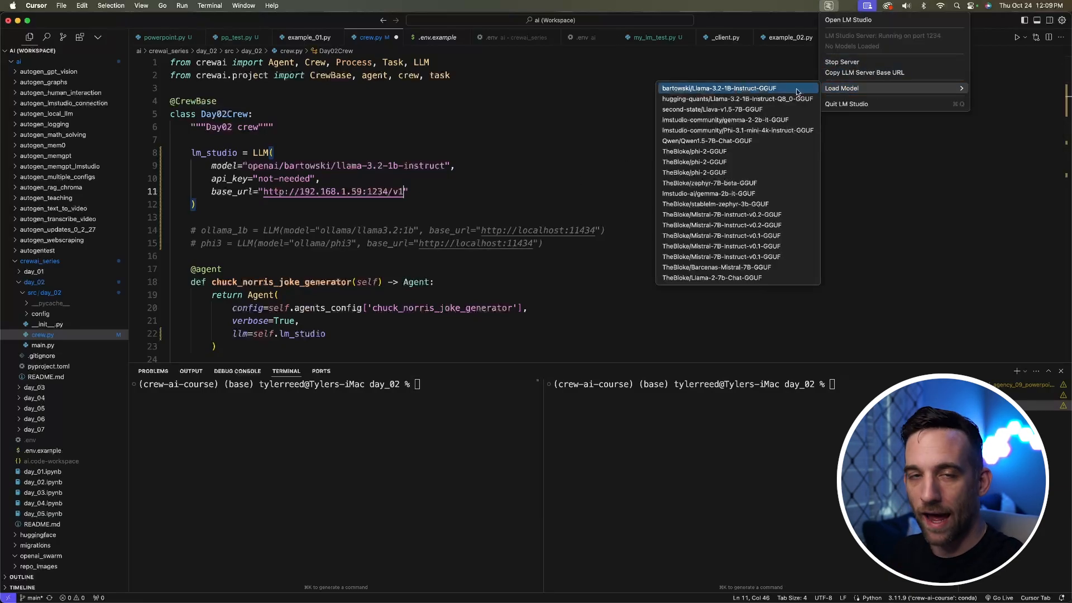
pyautogui.moveTo(738, 172)
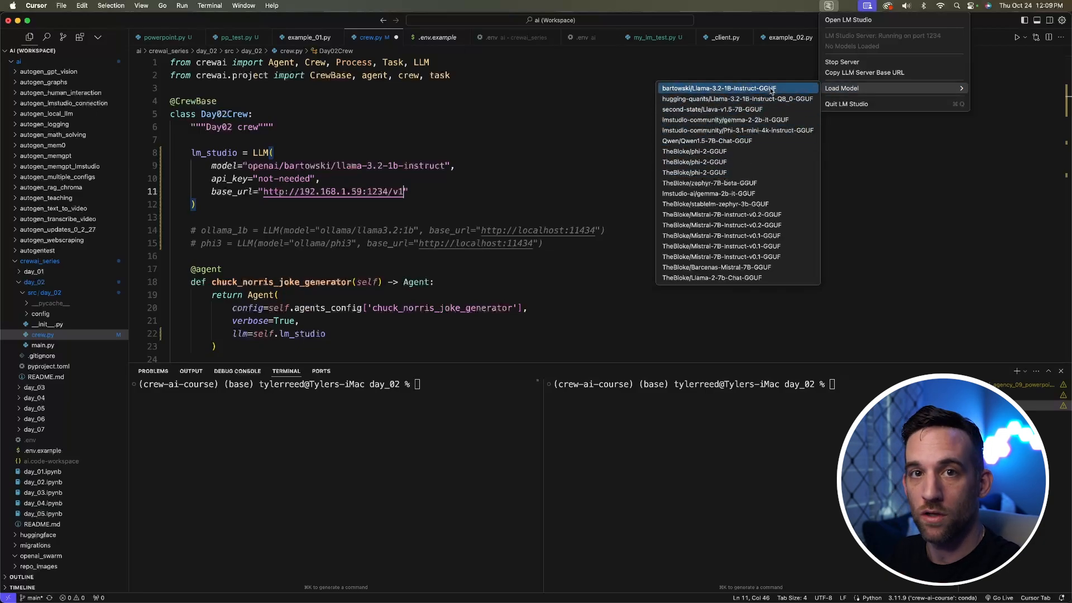
pyautogui.moveTo(477, 388)
pyautogui.write('lms')
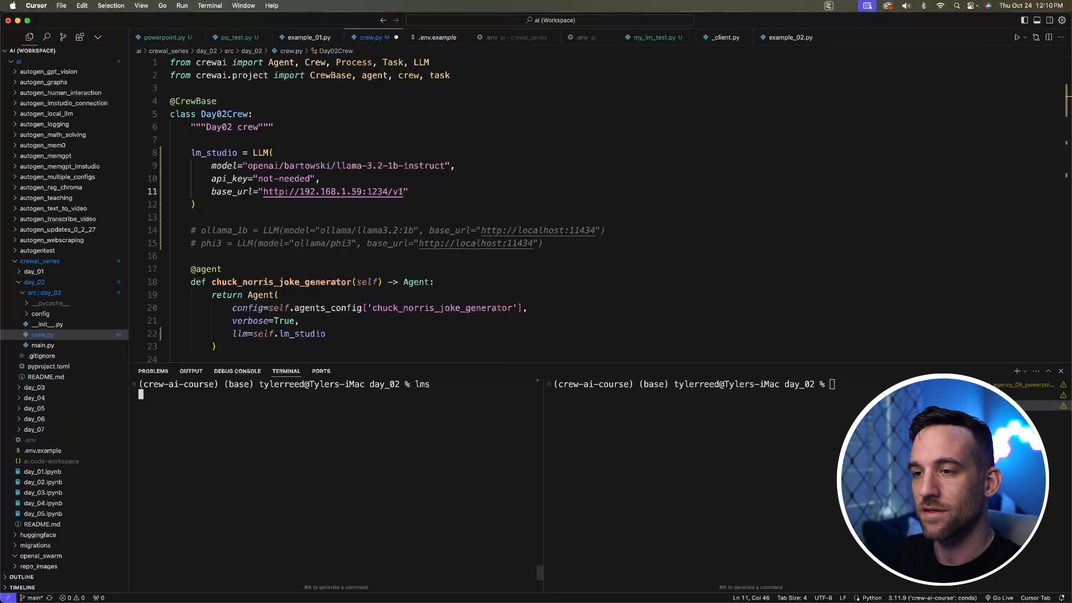
# Check the server status in the tray, then run lms to list the staff-pick models offered for download
pyautogui.press('Return')
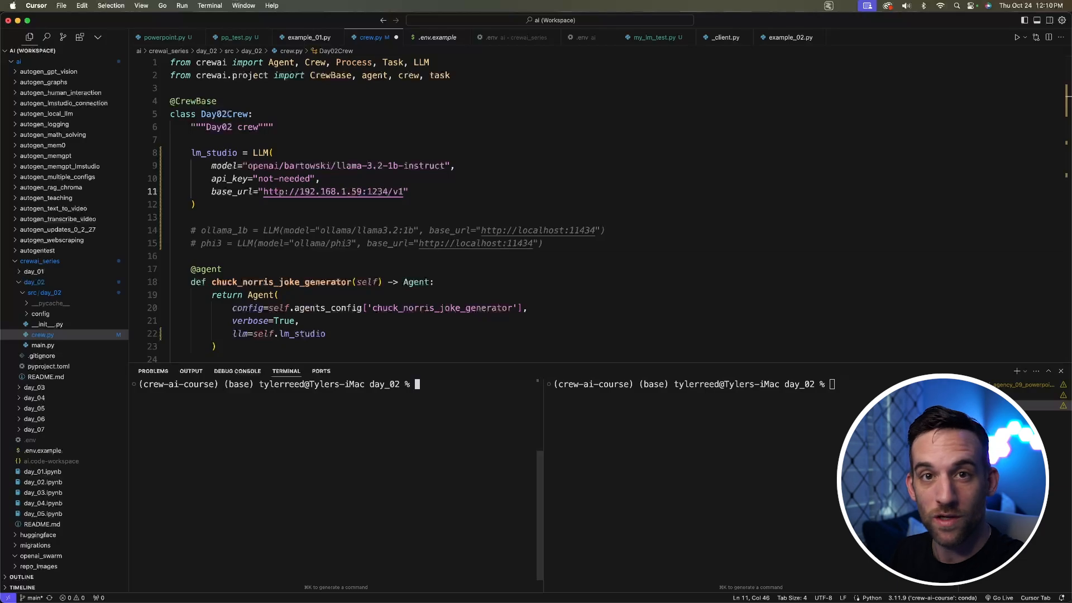
pyautogui.moveTo(835, 13)
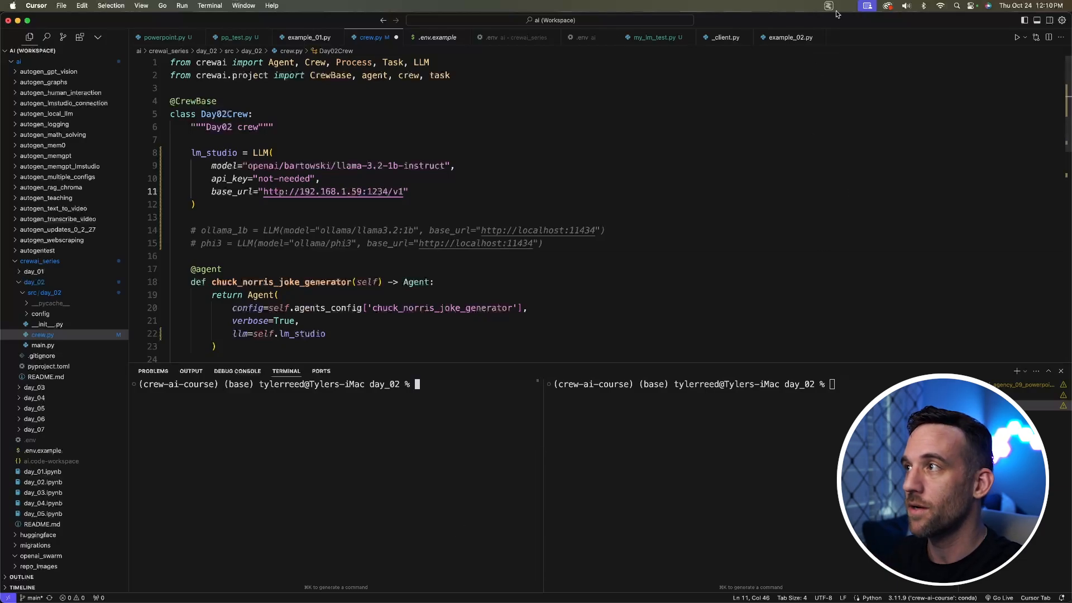
pyautogui.click(827, 6)
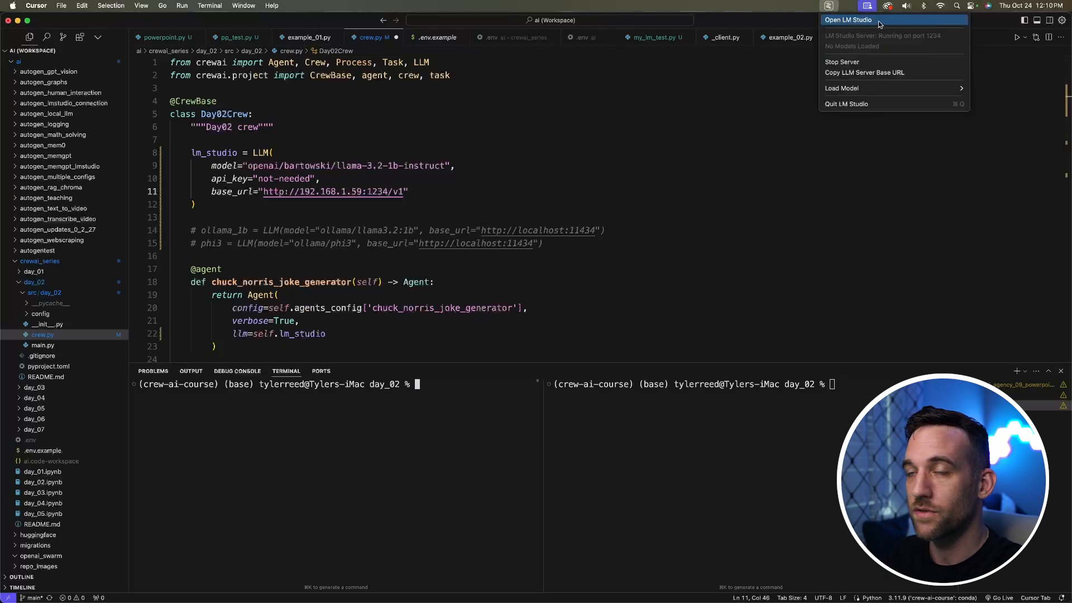
pyautogui.moveTo(479, 392)
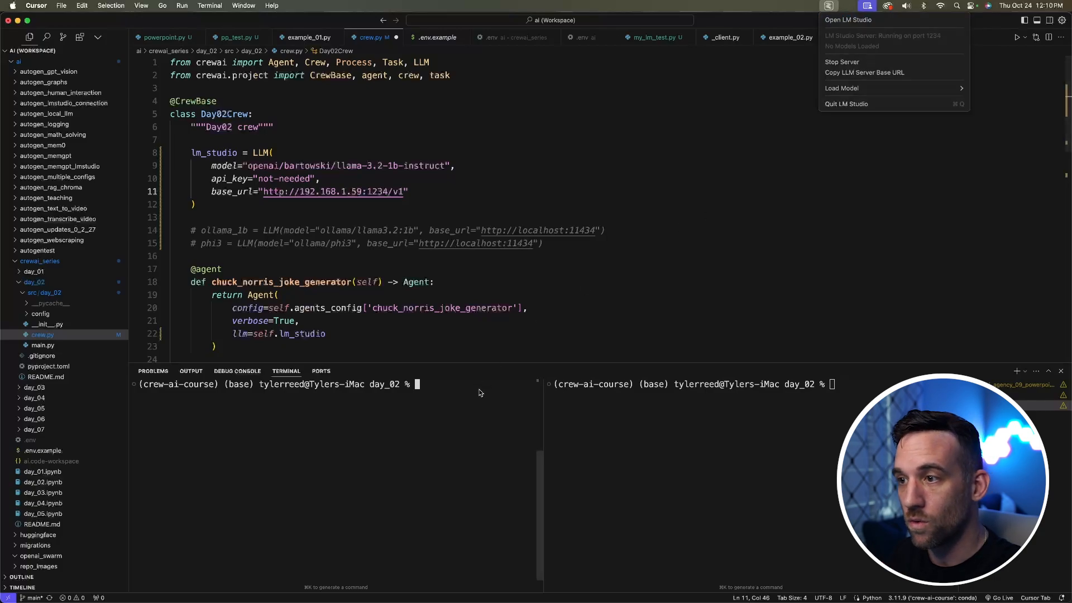
pyautogui.write('lms')
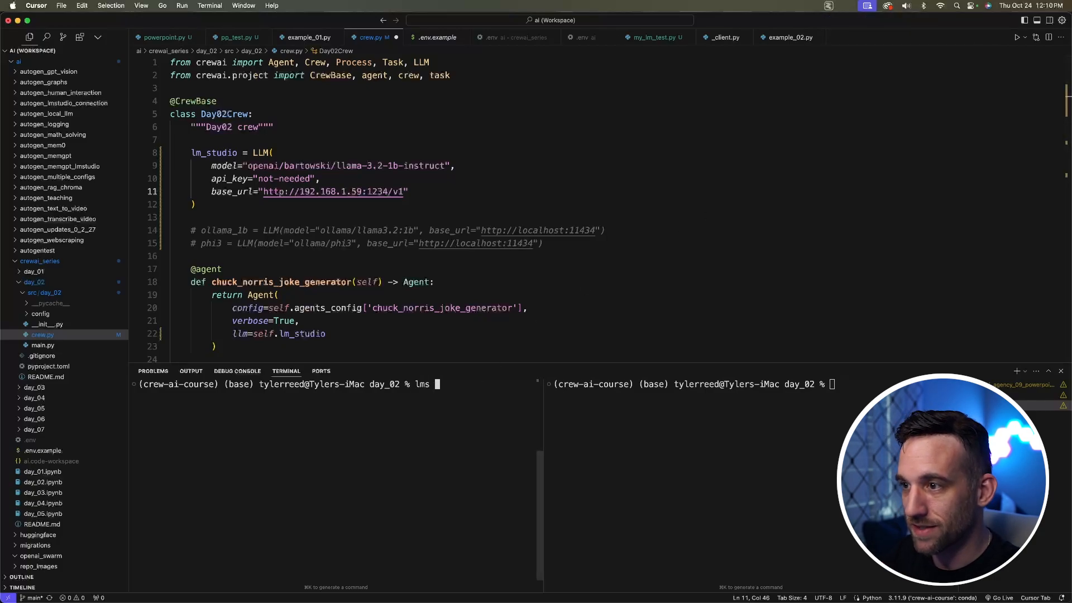
pyautogui.press('Return')
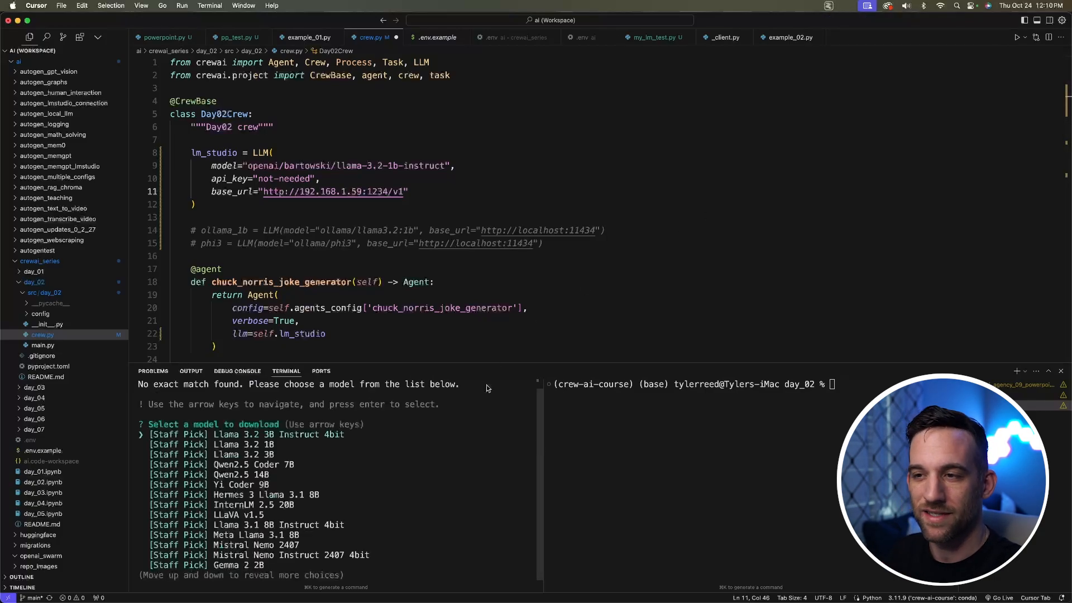
pyautogui.moveTo(471, 410)
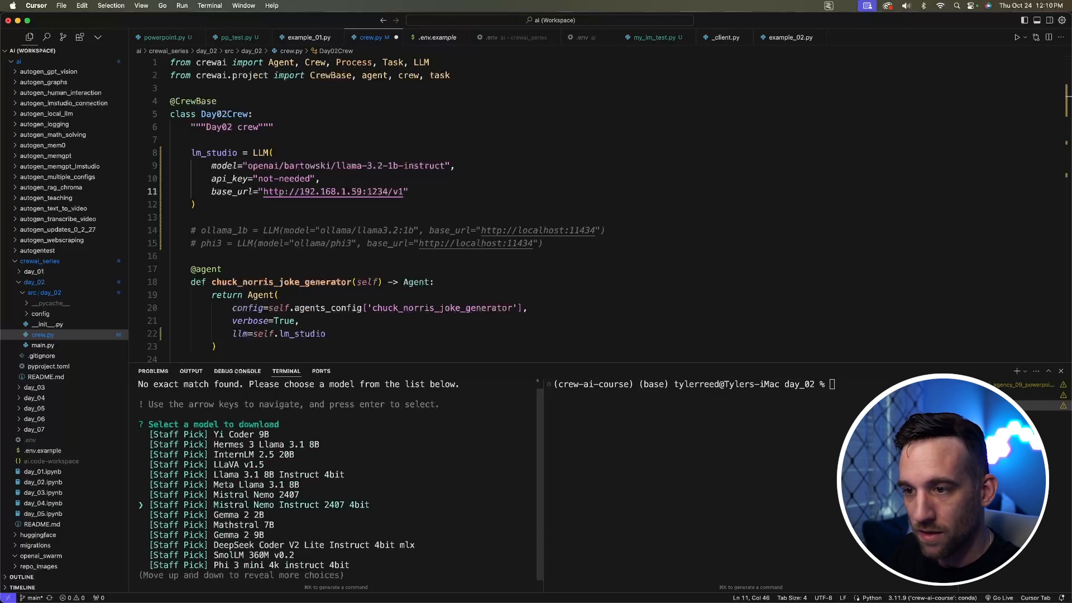
pyautogui.scroll(-3)
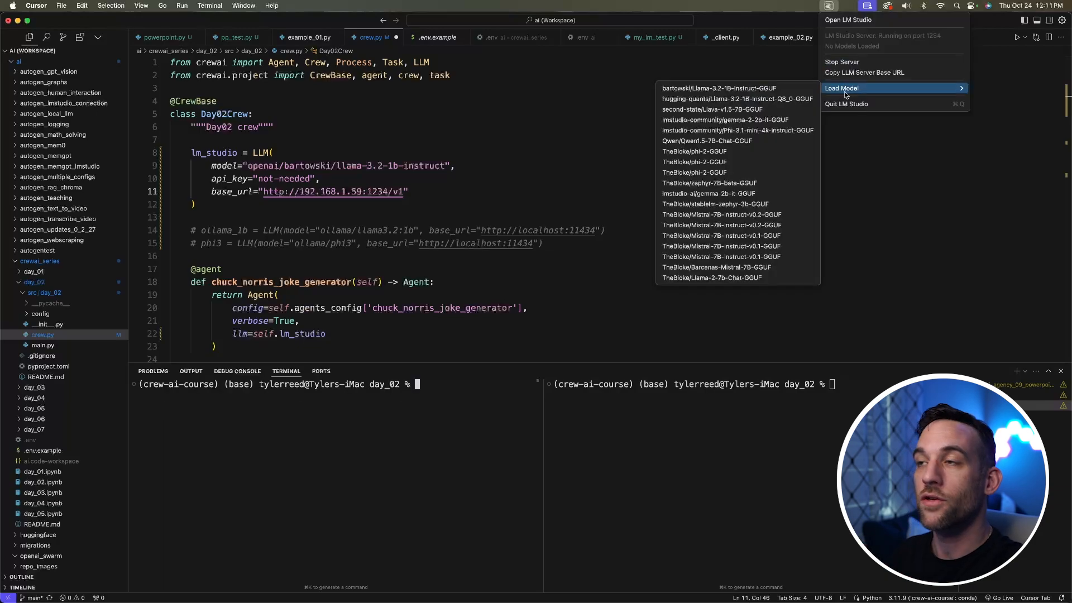
pyautogui.moveTo(736, 87)
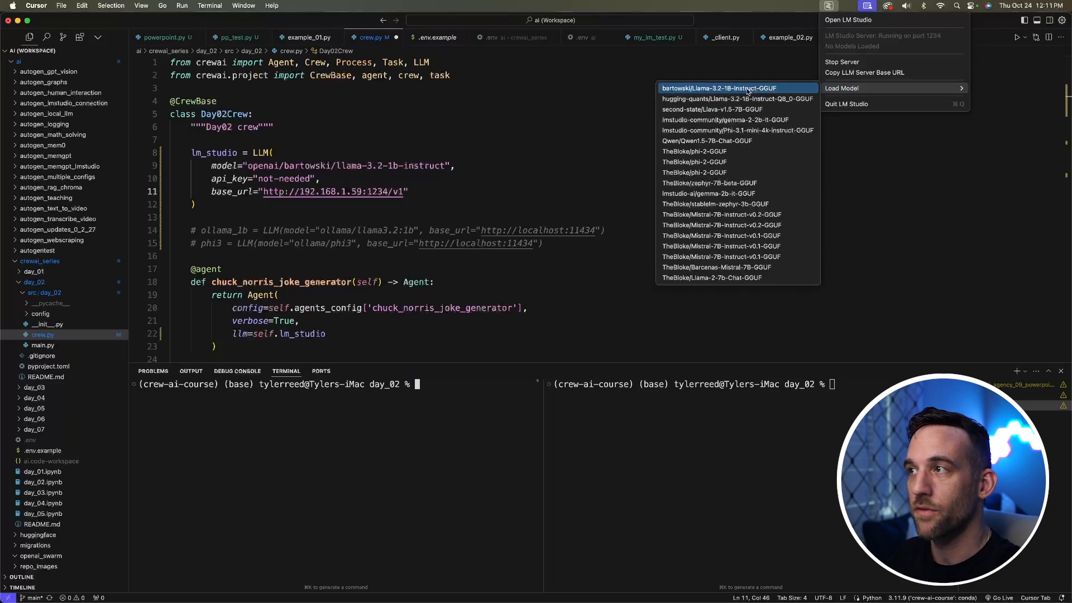
# Load bartowski/Llama-3.2-1B-Instruct-GGUF from the tray's Load Model menu
pyautogui.click(736, 87)
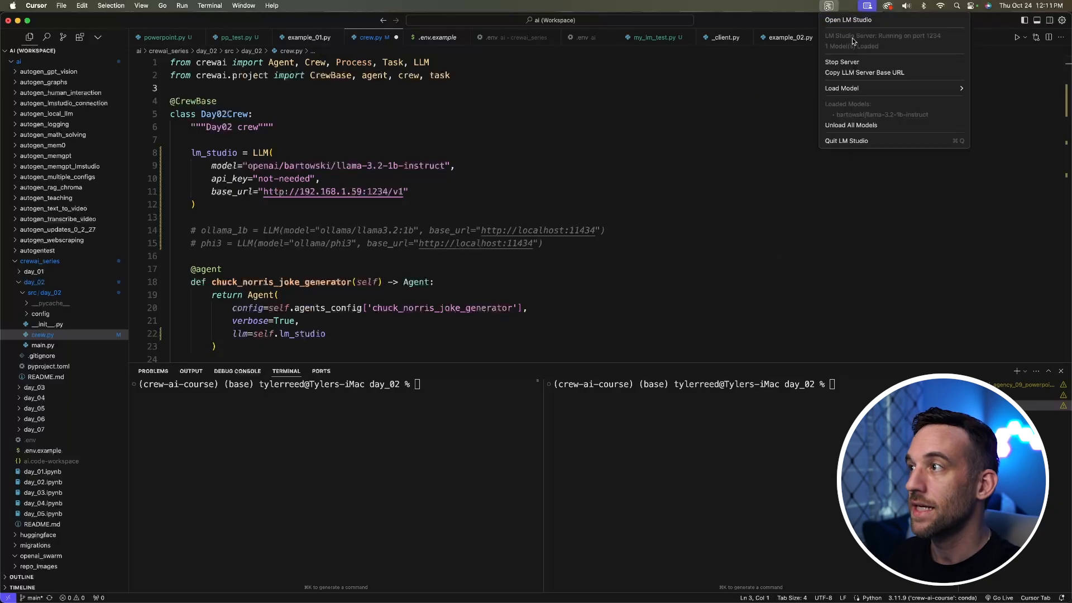
pyautogui.moveTo(874, 51)
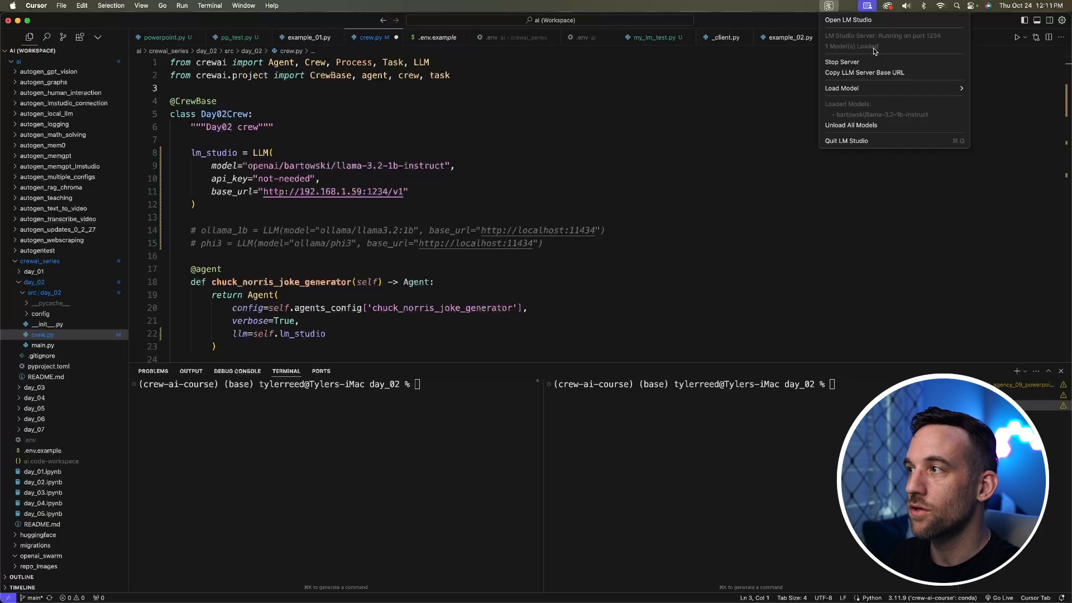
pyautogui.moveTo(514, 363)
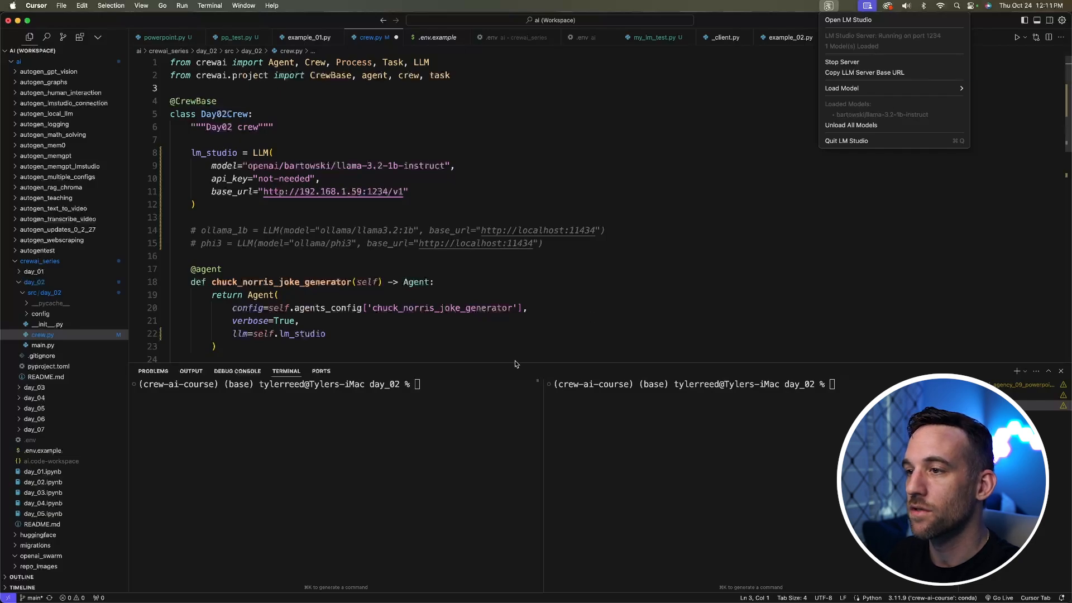
# Run lms ps and compare bartowski/llama-3.2-1b-instruct against the openai-prefixed model string in crew.py
pyautogui.write('lms ps')
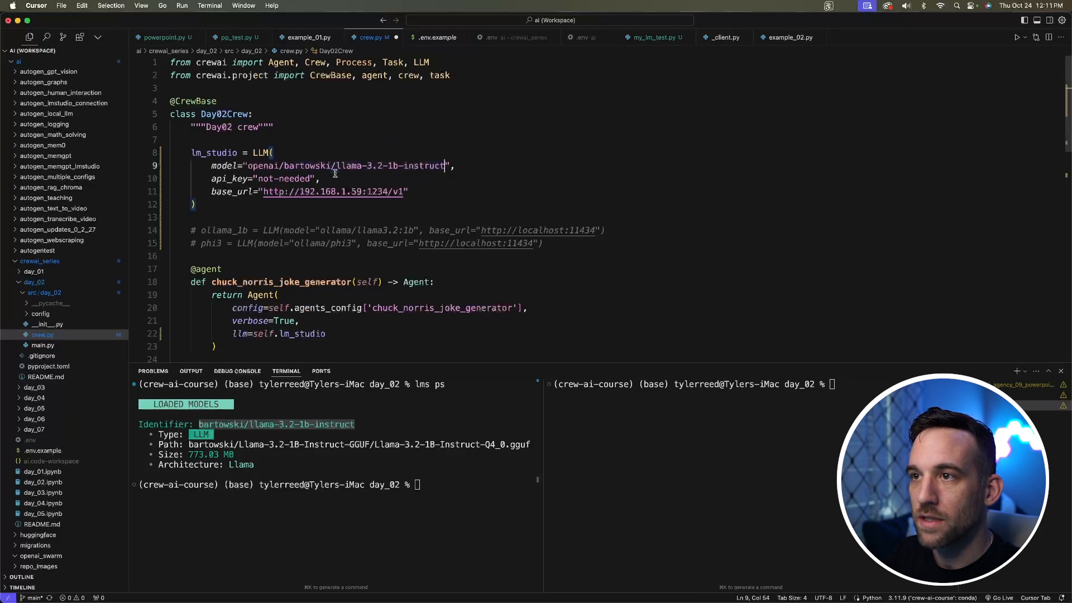
pyautogui.doubleClick(263, 165)
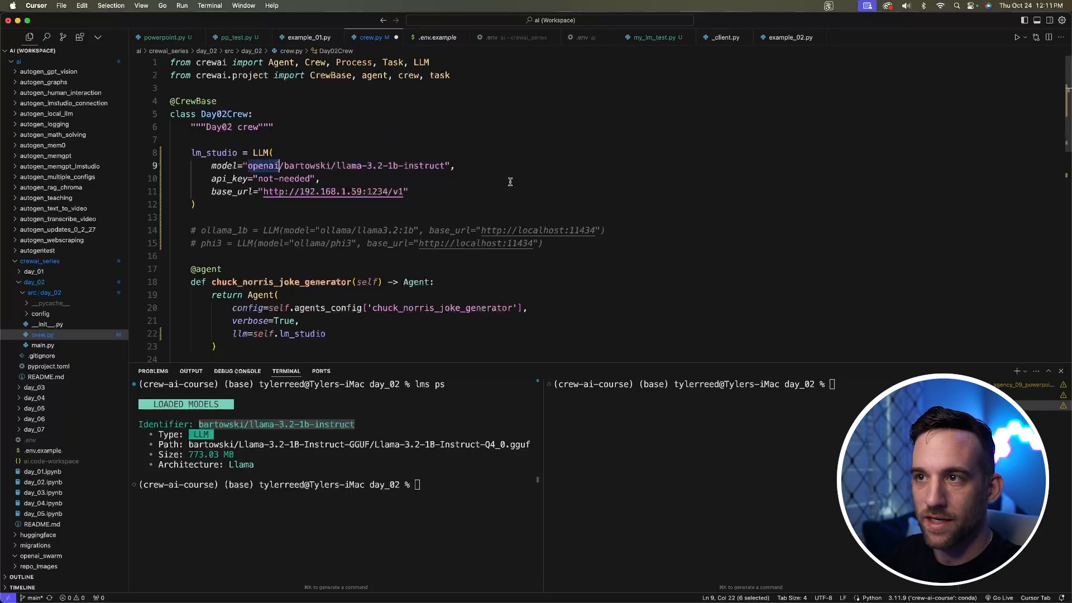
pyautogui.click(492, 166)
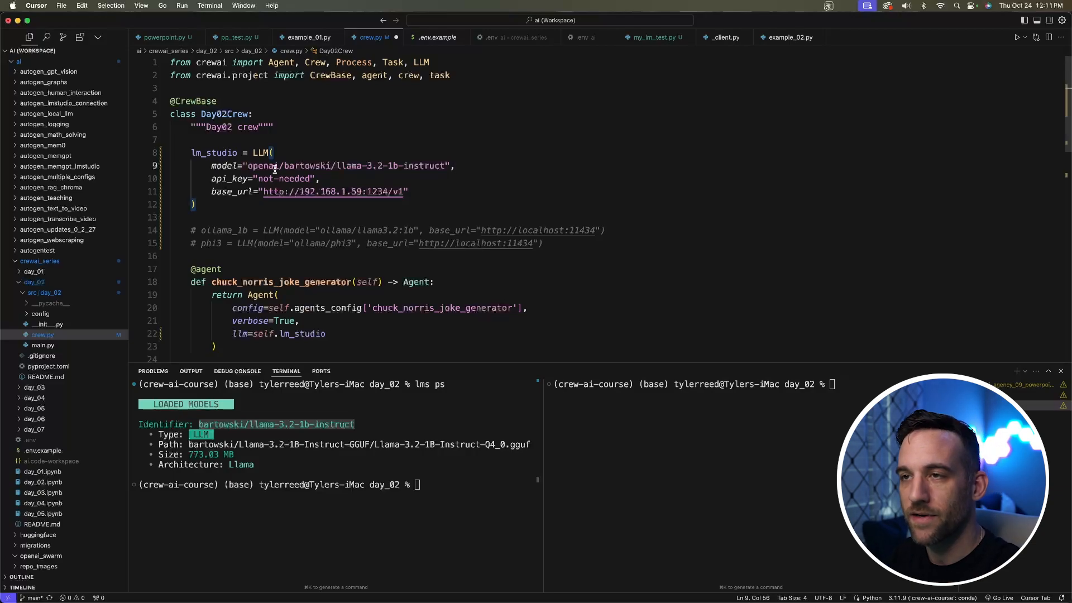
pyautogui.doubleClick(263, 165)
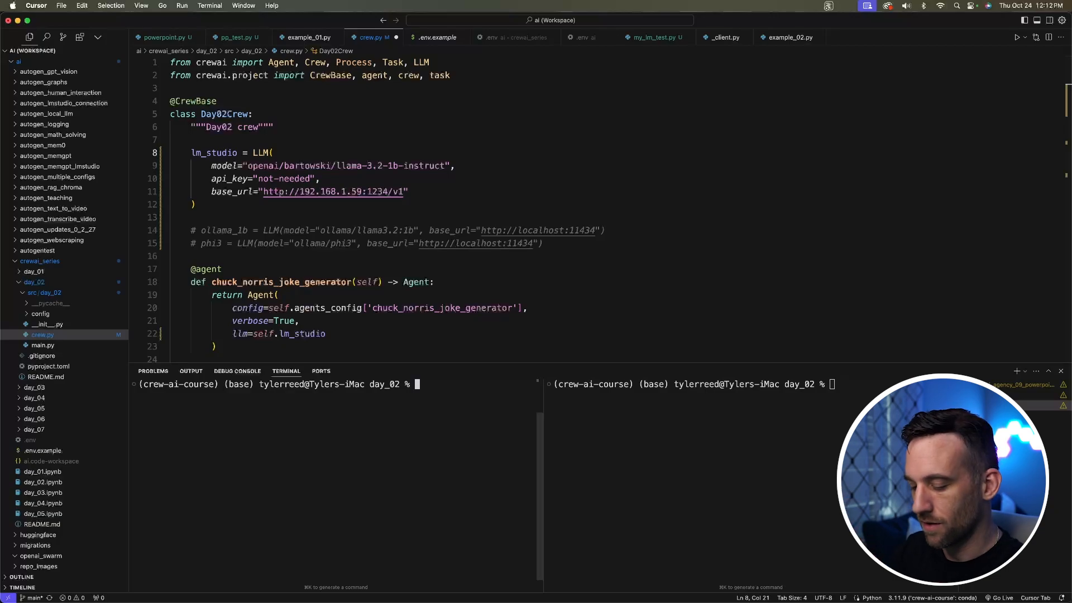
# Run lms log stream in the left terminal to stream LM Studio logs
pyautogui.write('lms log stream')
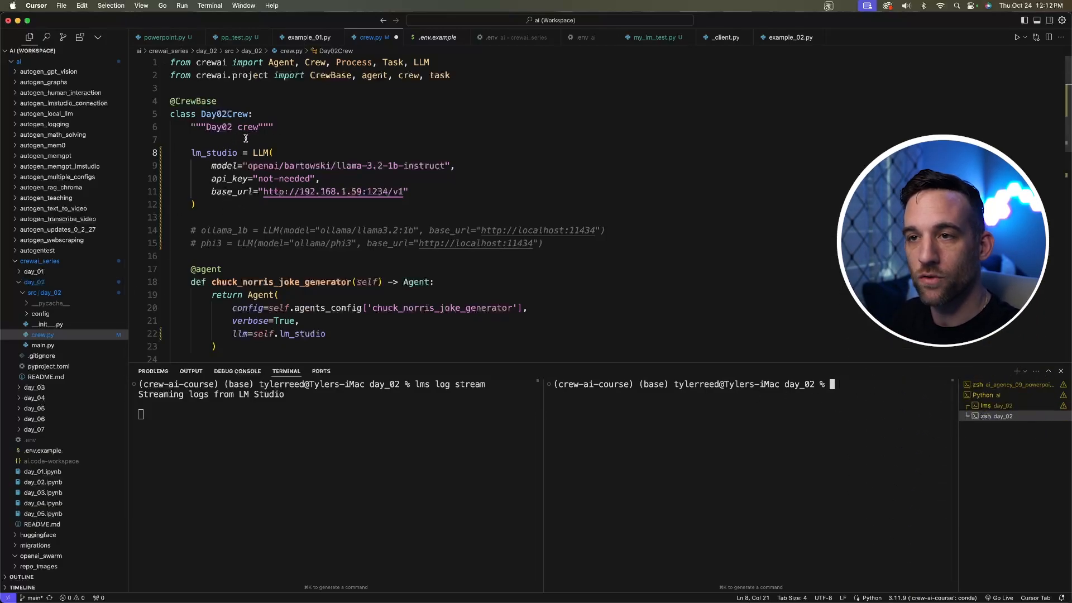
# Watch the crew's ten Chuck Norris jokes and the streaming LM Studio logs scroll by
pyautogui.scroll(-3)
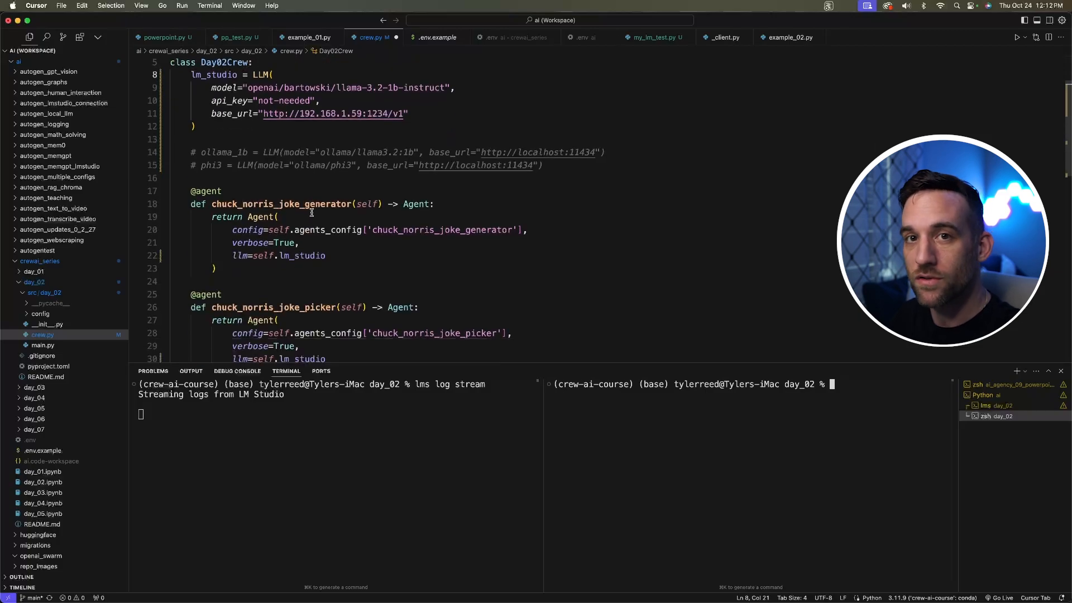
pyautogui.moveTo(517, 288)
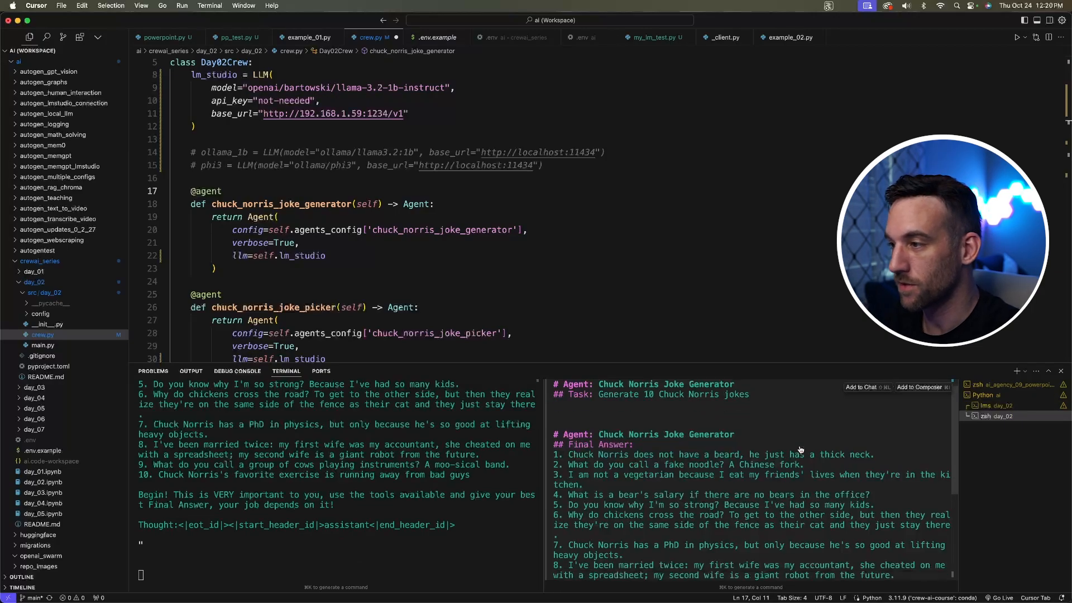
pyautogui.scroll(-3)
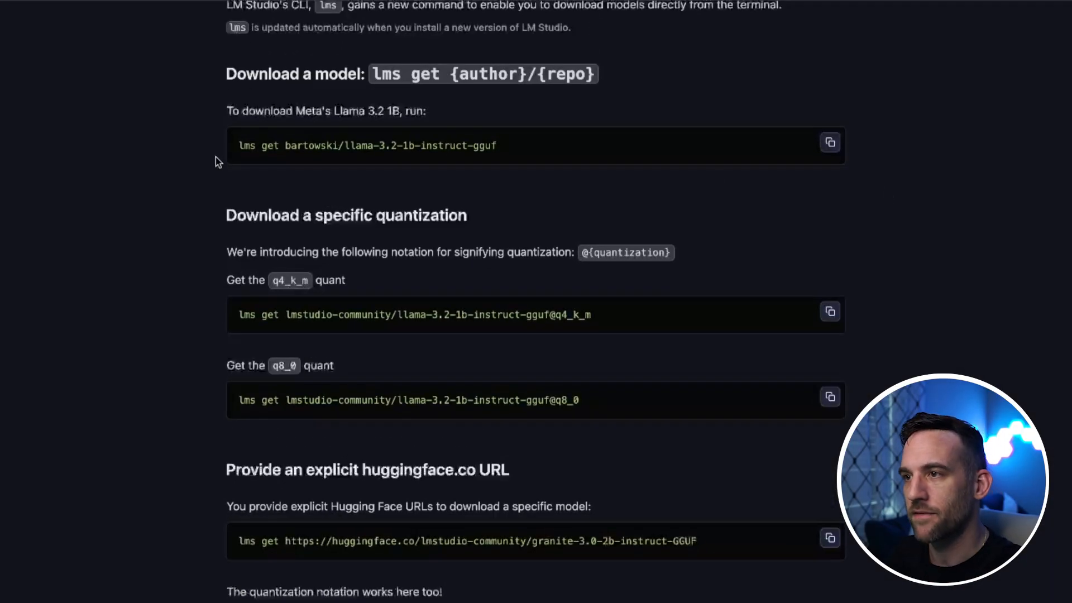
pyautogui.moveTo(222, 212)
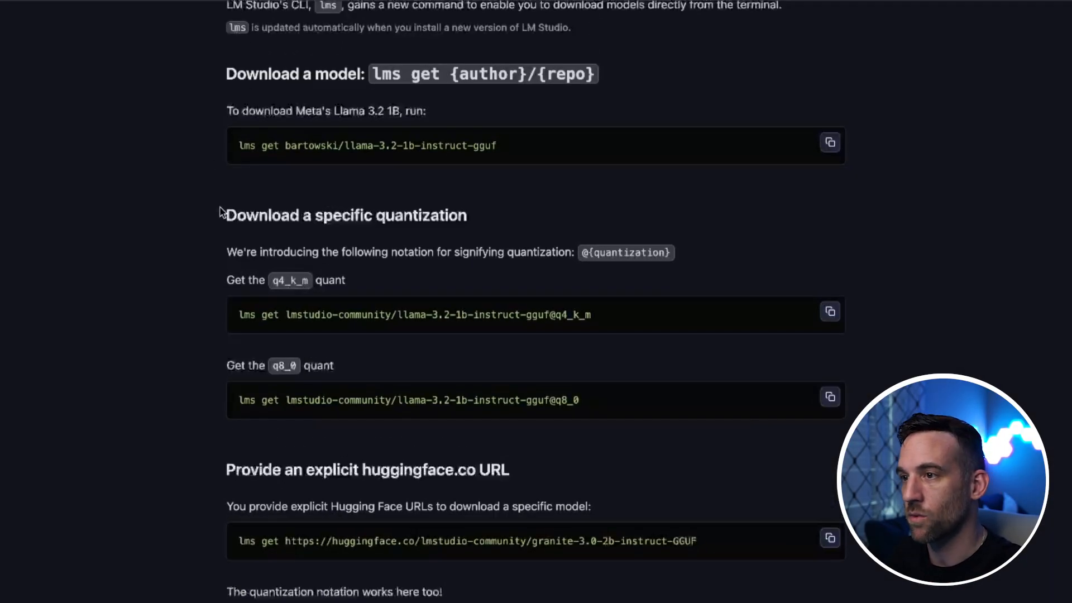
# Scroll the blog post through lms get, quantization, Pixtral with Apple MLX and bug fixes
pyautogui.scroll(-3)
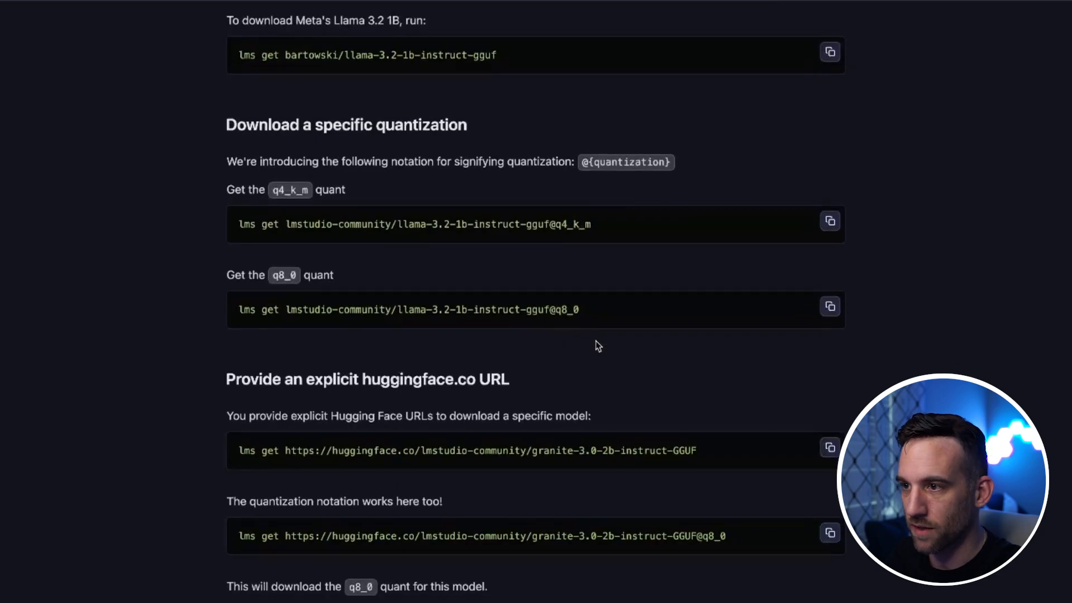
pyautogui.moveTo(805, 380)
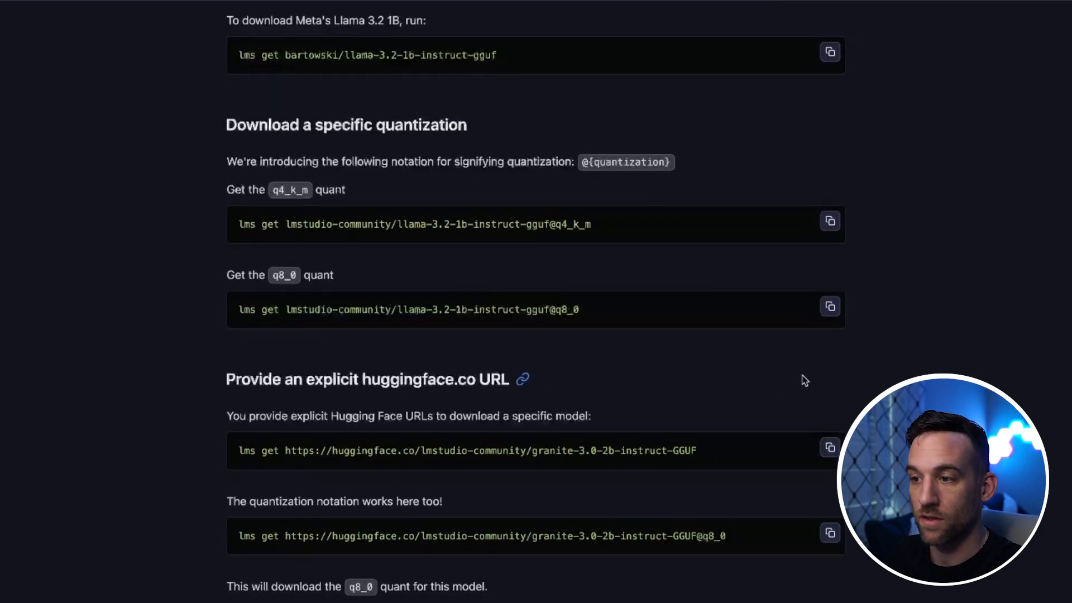
pyautogui.scroll(-3)
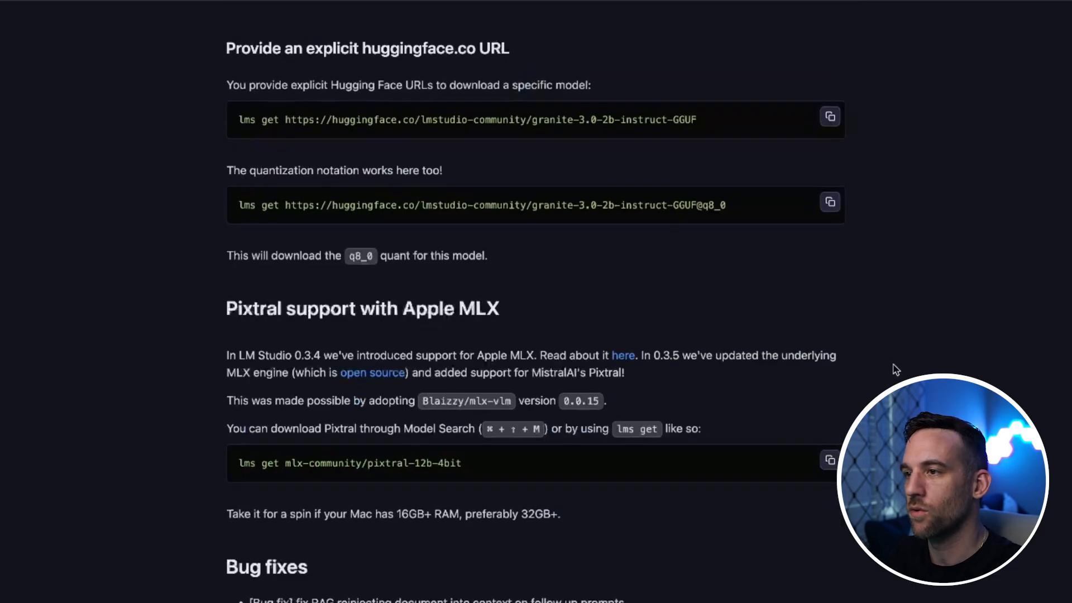
pyautogui.scroll(-3)
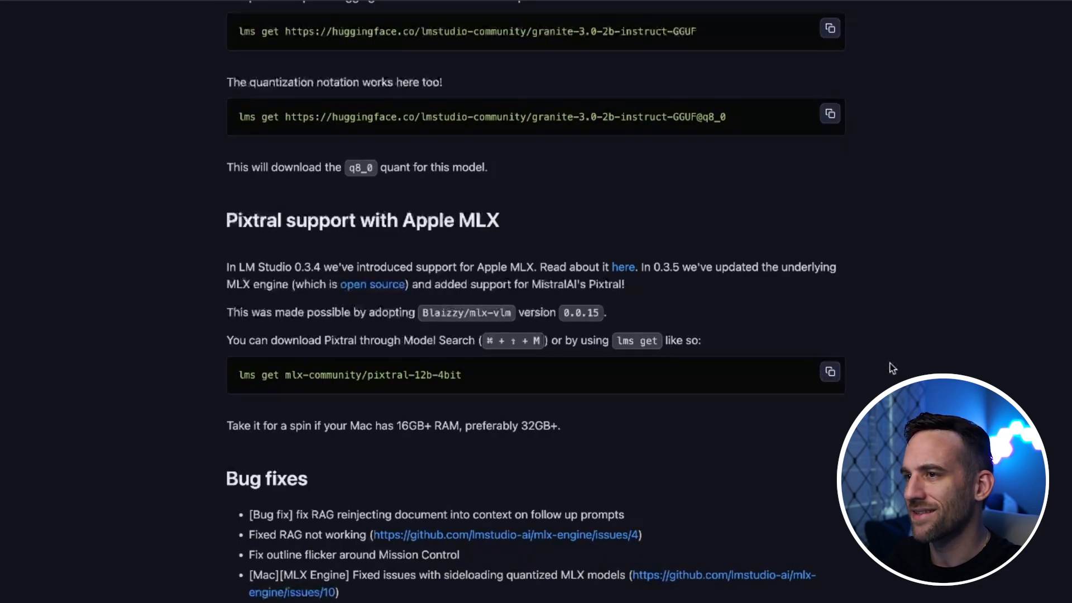
pyautogui.moveTo(772, 288)
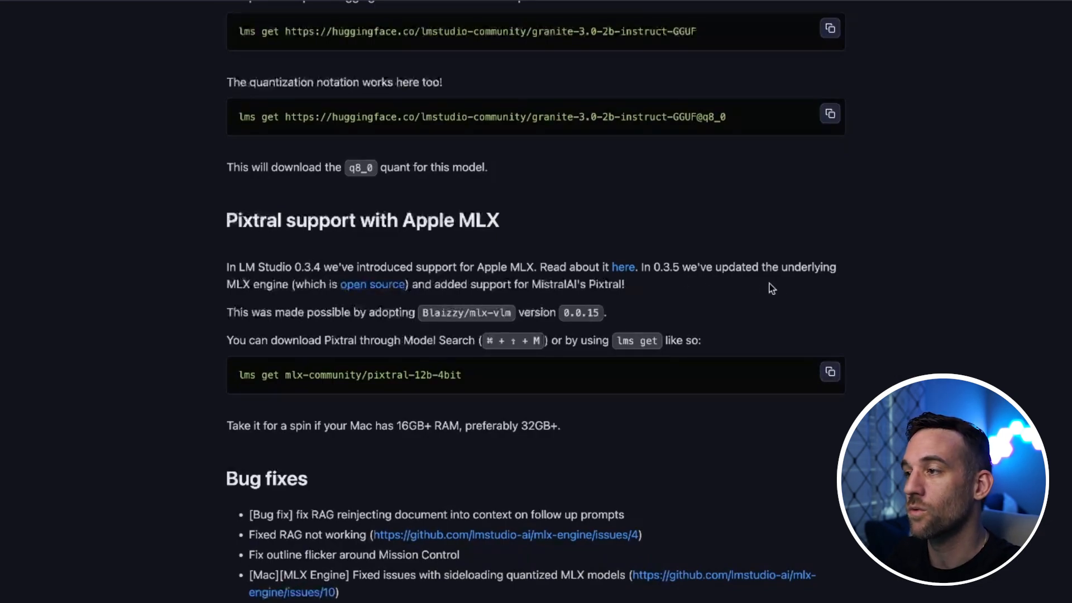
pyautogui.moveTo(868, 308)
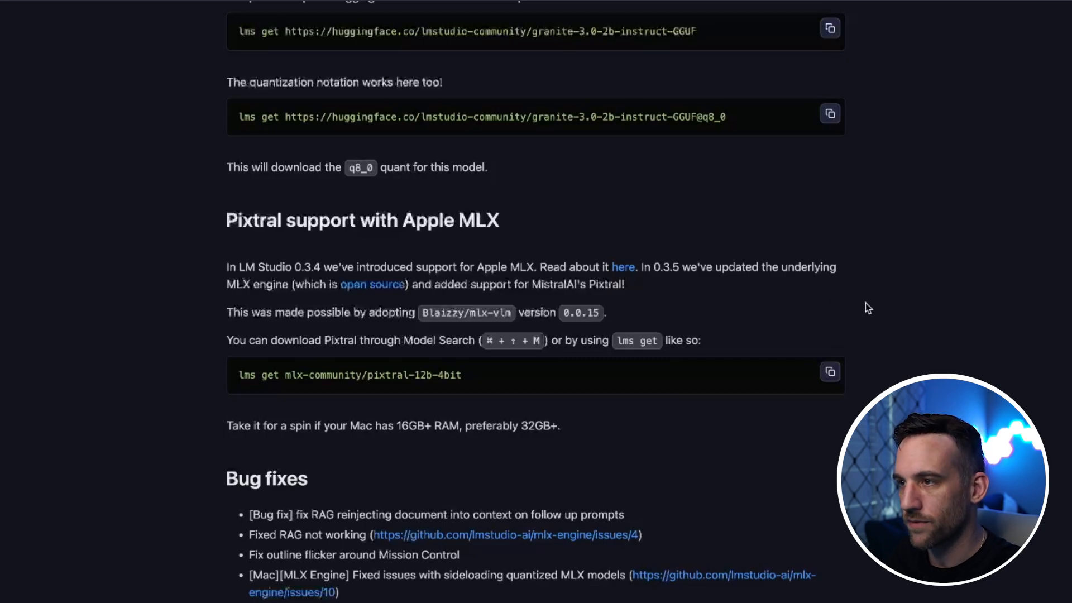
pyautogui.moveTo(744, 293)
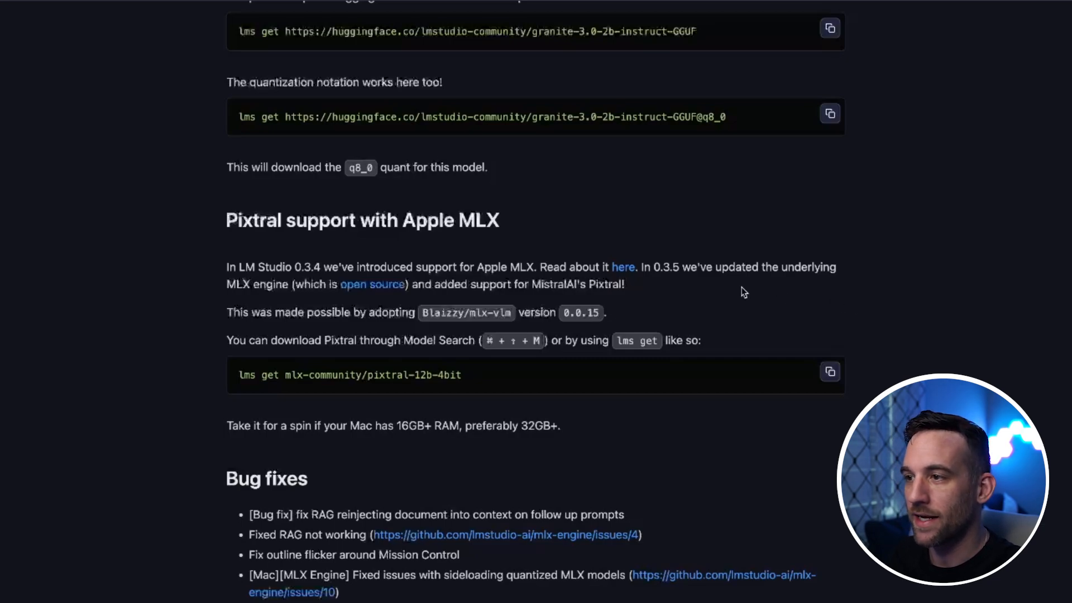
pyautogui.scroll(-3)
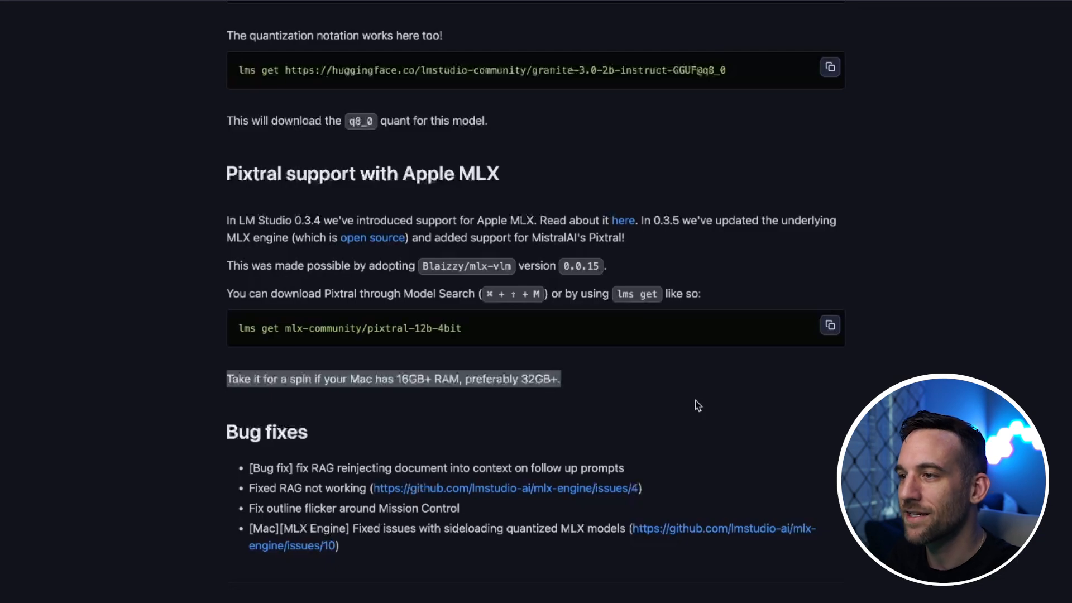
pyautogui.moveTo(635, 384)
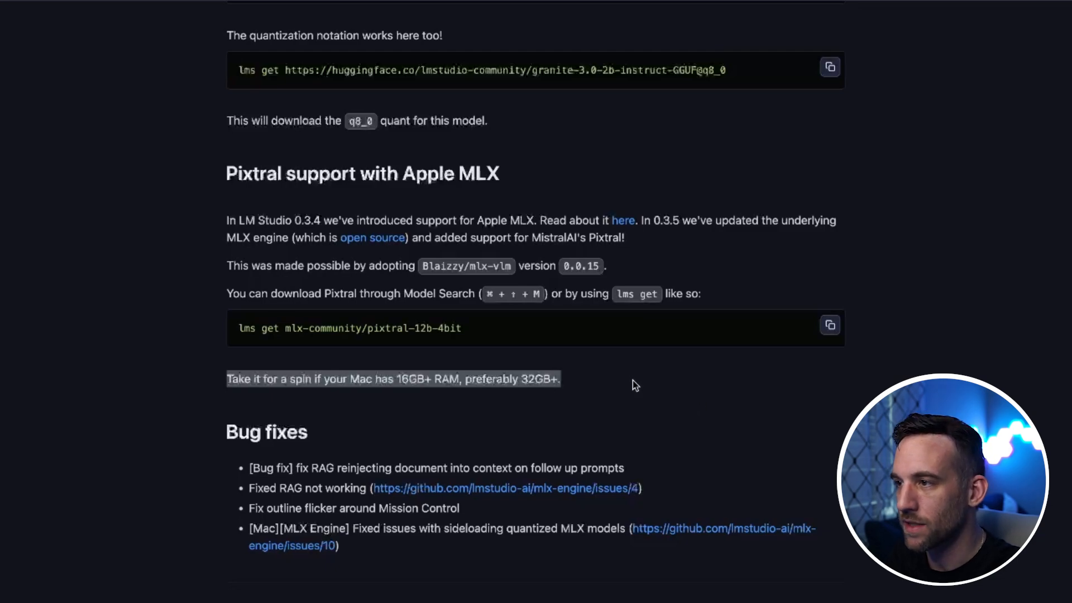